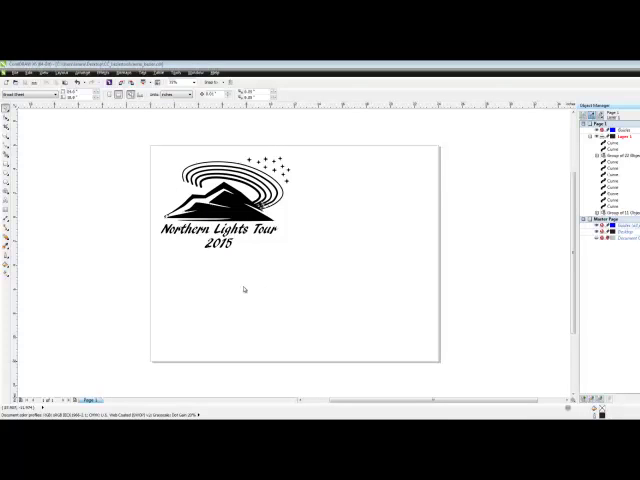
{"action": "mouse_move", "coordinate": [224, 280]}
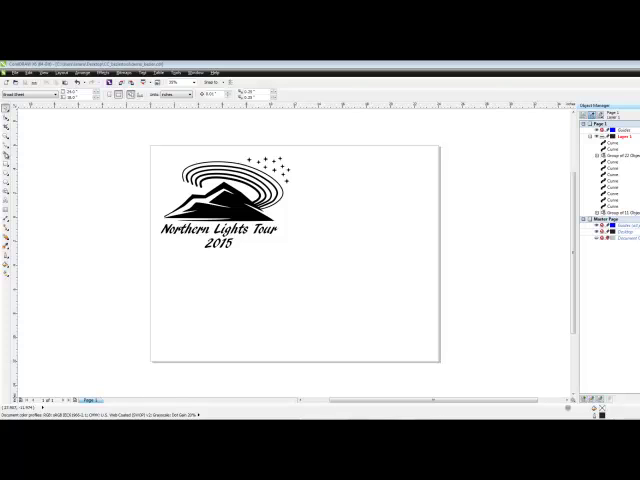
Choose the Bezier tool from the Curve tools flyout to trace the cut outline.
{"action": "left_click", "coordinate": [14, 160]}
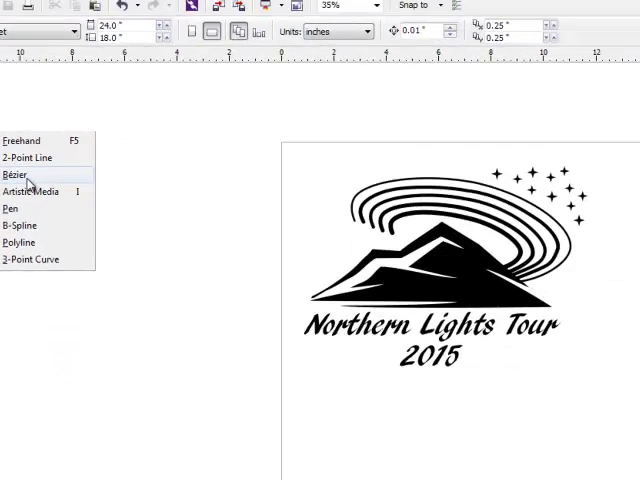
{"action": "left_click", "coordinate": [16, 174]}
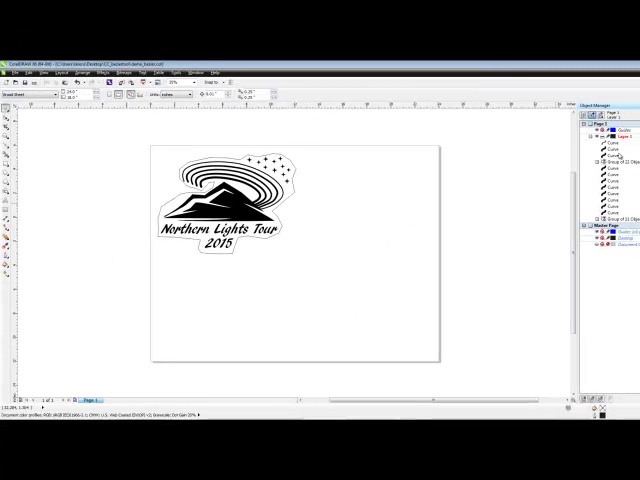
Fill the drawn outline solid black behind the logo so the artwork reads white.
{"action": "left_click", "coordinate": [240, 200]}
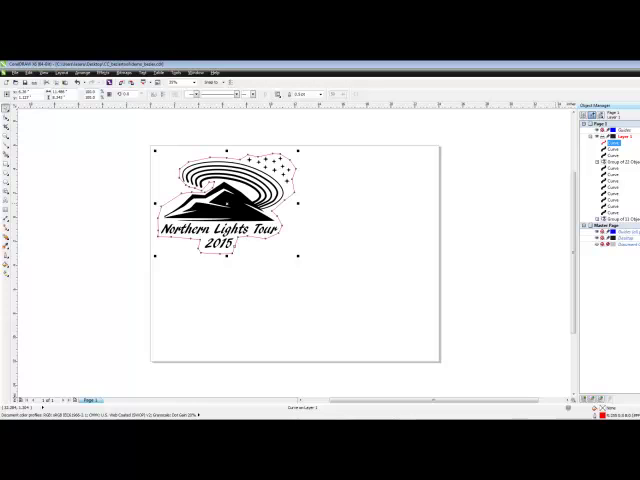
{"action": "left_click", "coordinate": [320, 92]}
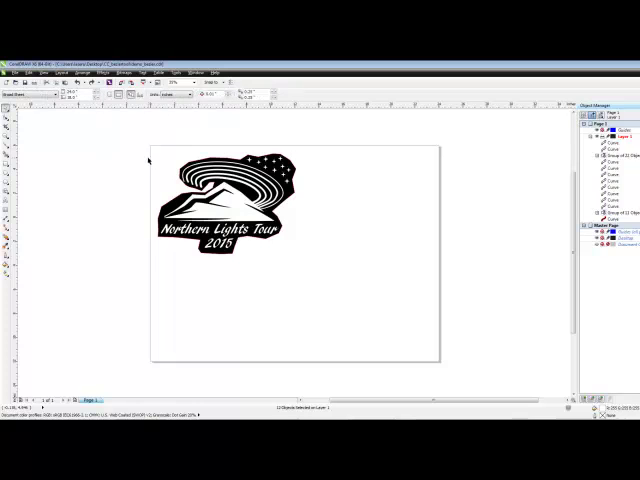
{"action": "left_click", "coordinate": [230, 200]}
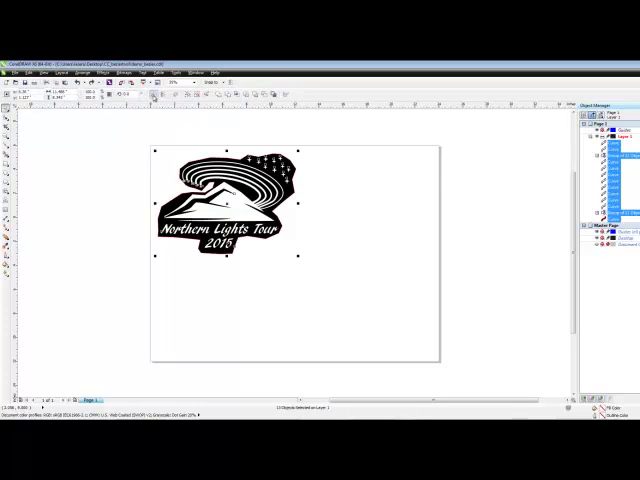